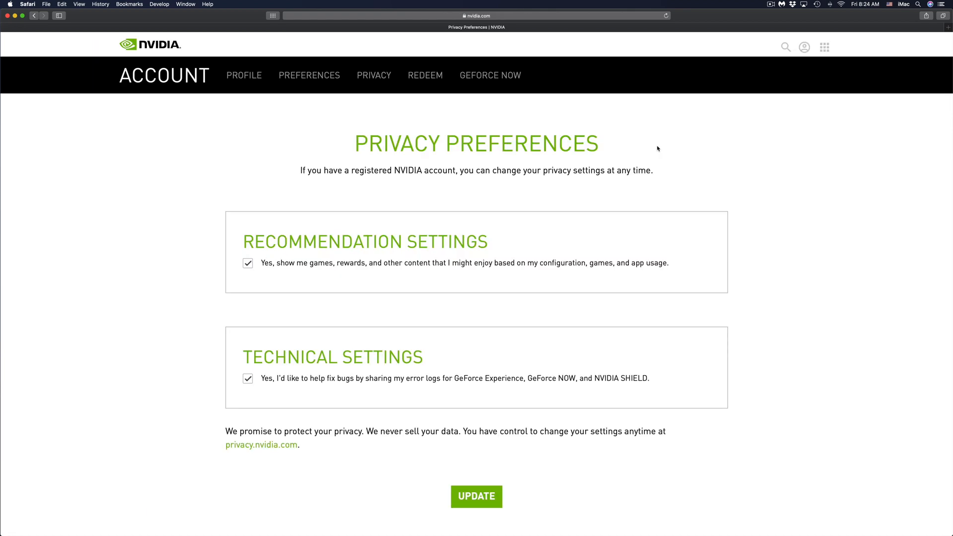
pyautogui.moveTo(244, 76)
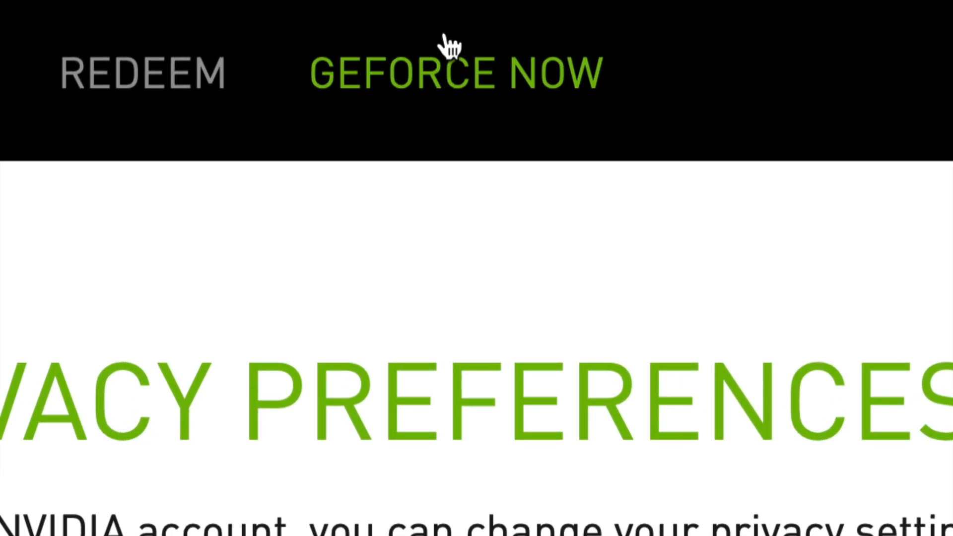
# Step: Review the GeForce NOW overview: Founders membership, payment method, order history and Downgrade link
pyautogui.click(489, 74)
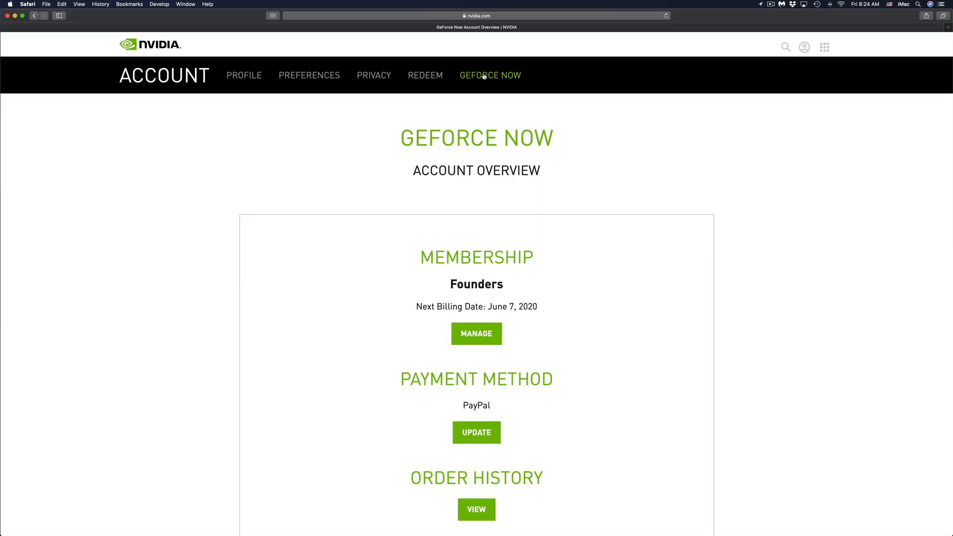
pyautogui.scroll(-3)
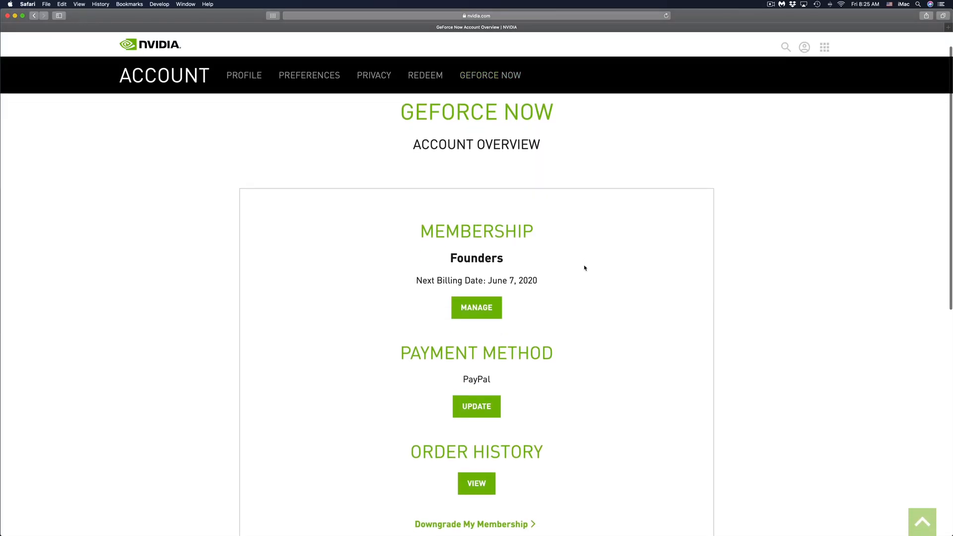
pyautogui.scroll(-3)
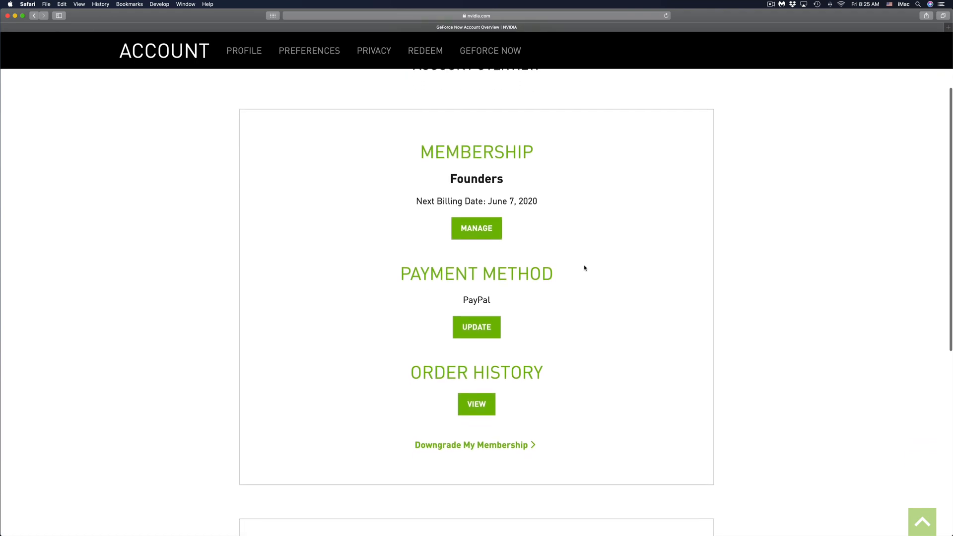
pyautogui.scroll(-3)
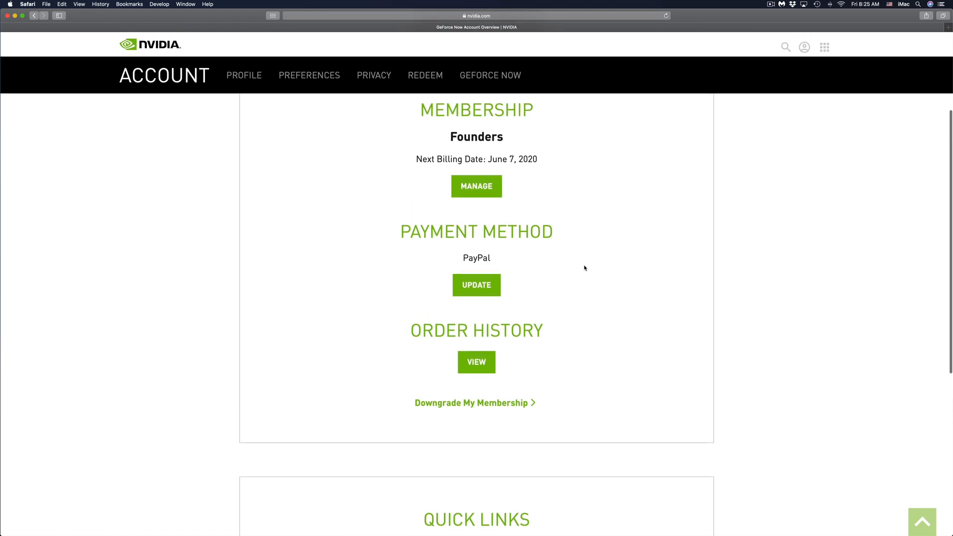
pyautogui.scroll(3)
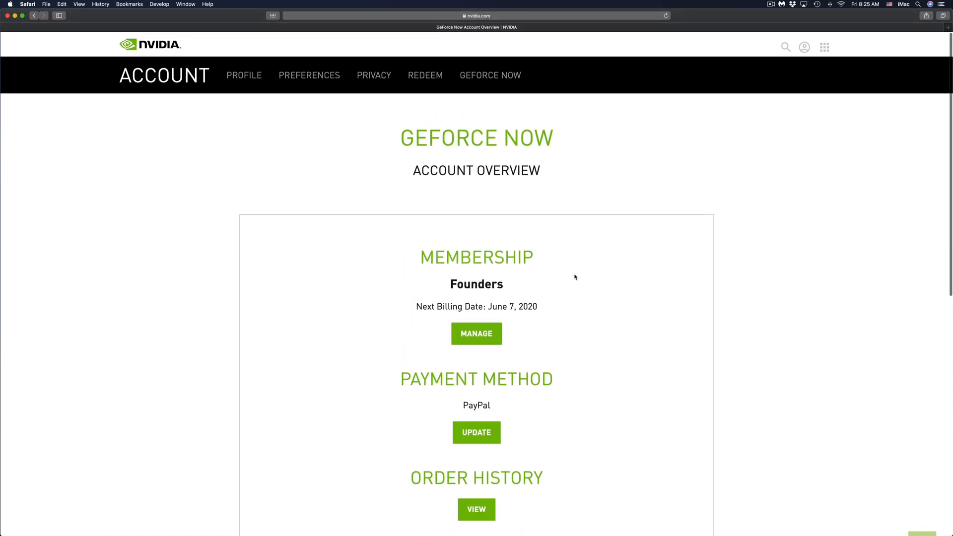
pyautogui.moveTo(476, 334)
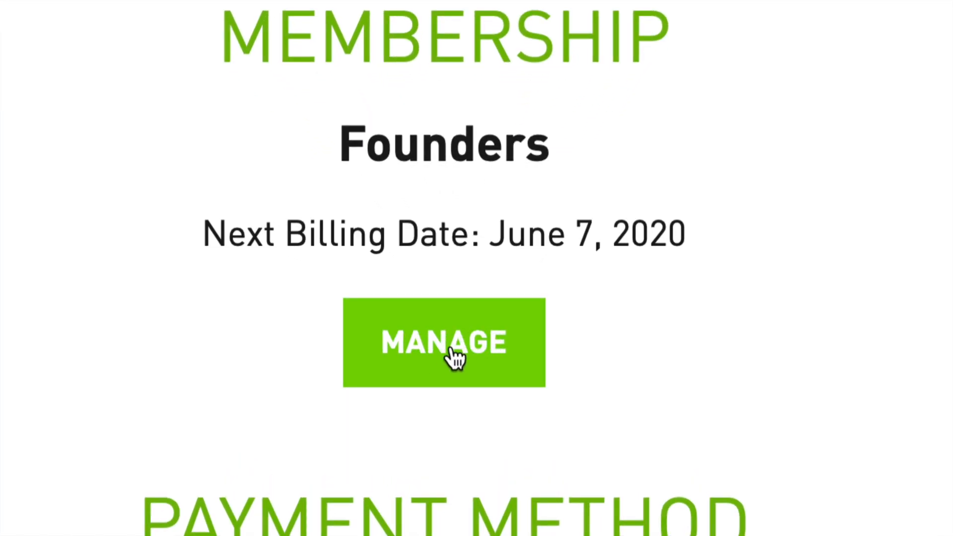
# Step: Reach the Manage My Membership comparison of Free versus Founders at CAN$6.49/month
pyautogui.click(443, 342)
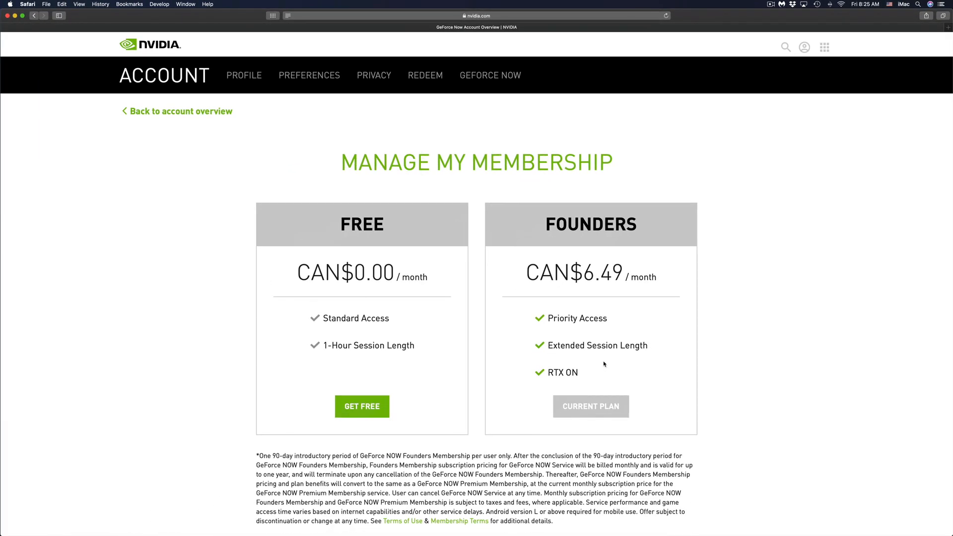
pyautogui.moveTo(351, 399)
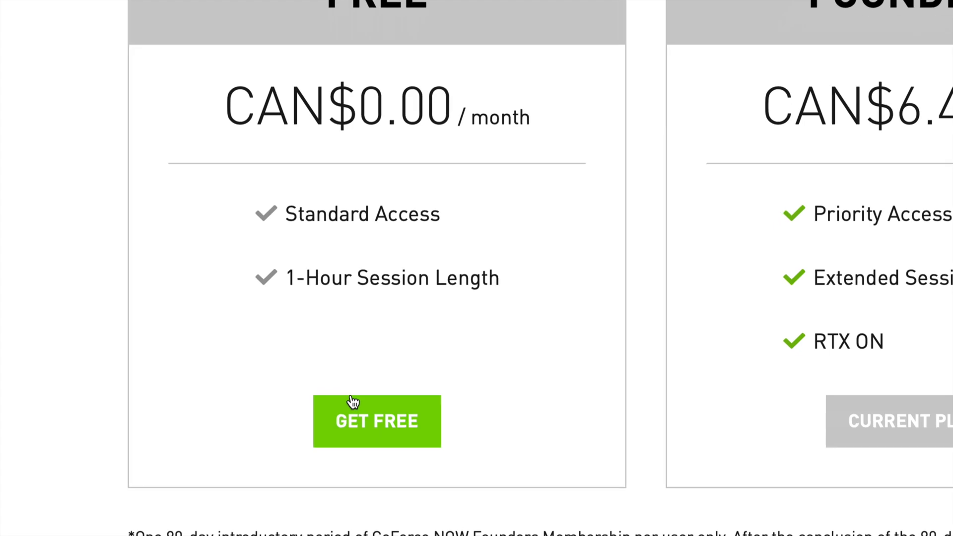
pyautogui.moveTo(469, 177)
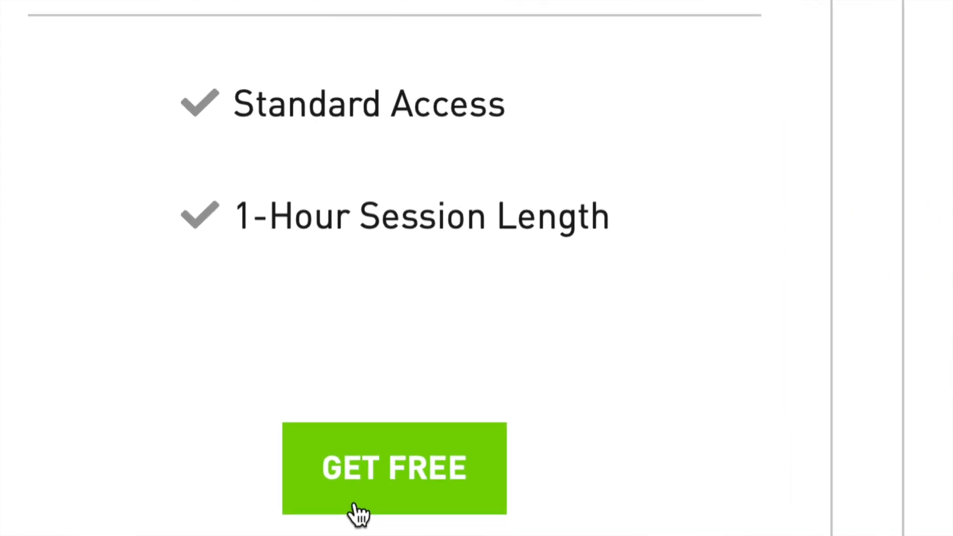
# Step: Switch to the Free plan and confirm the downgrade, keeping Founders until June 7, 2020
pyautogui.click(394, 467)
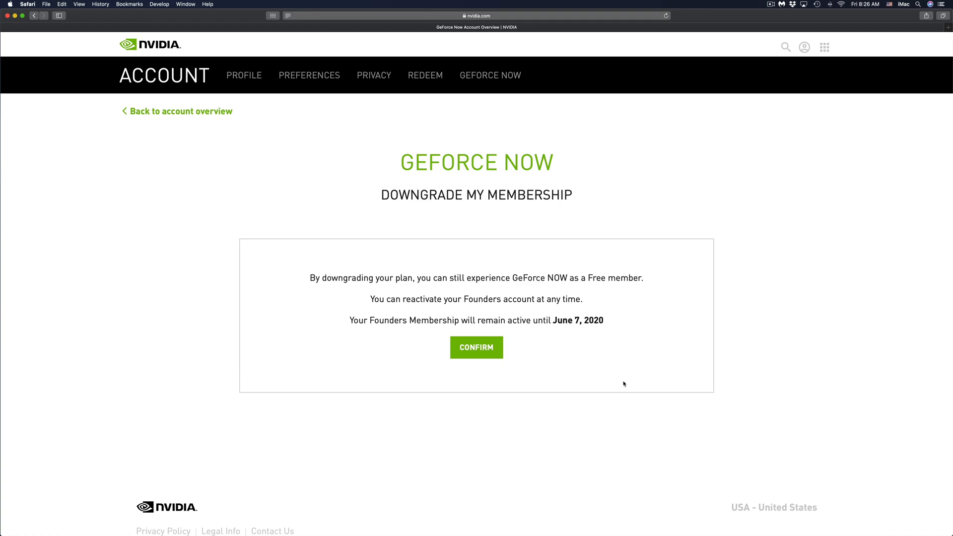
pyautogui.moveTo(520, 340)
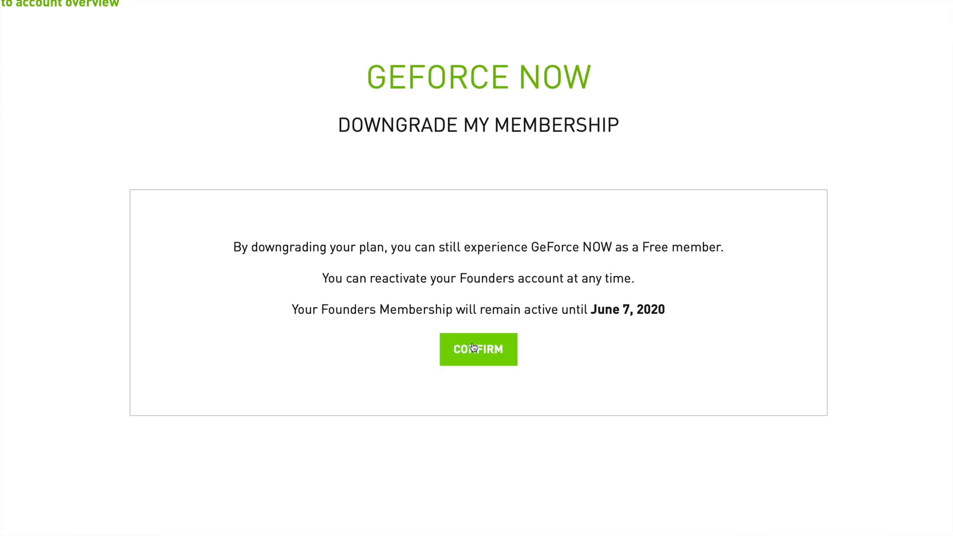
pyautogui.click(477, 349)
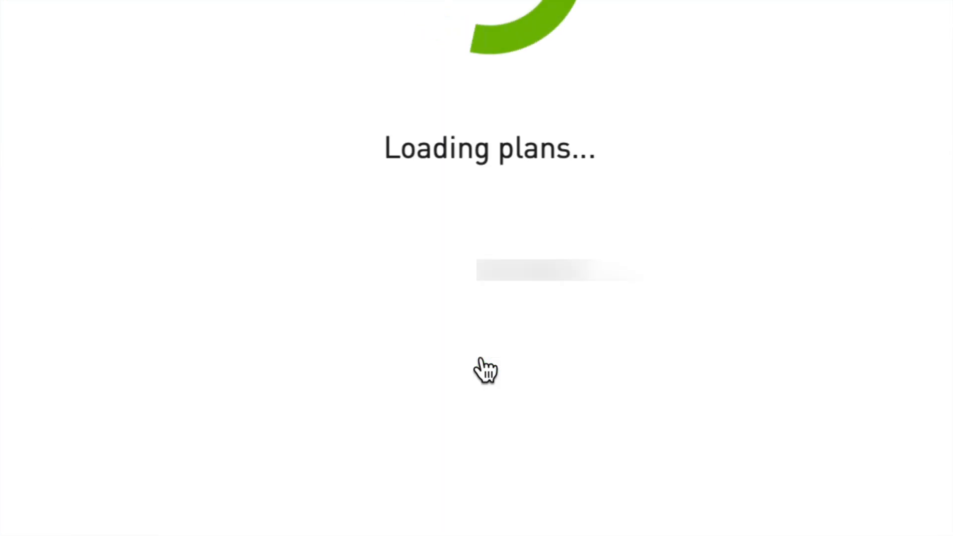